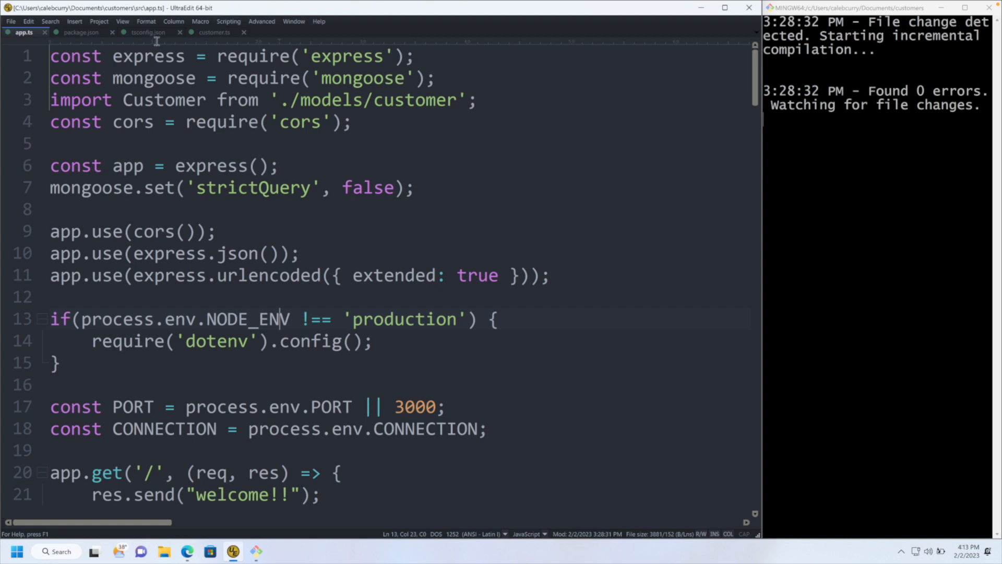
Step: Change noImplicitAny from false to true in tsconfig.json
{"action": "left_click", "coordinate": [149, 32]}
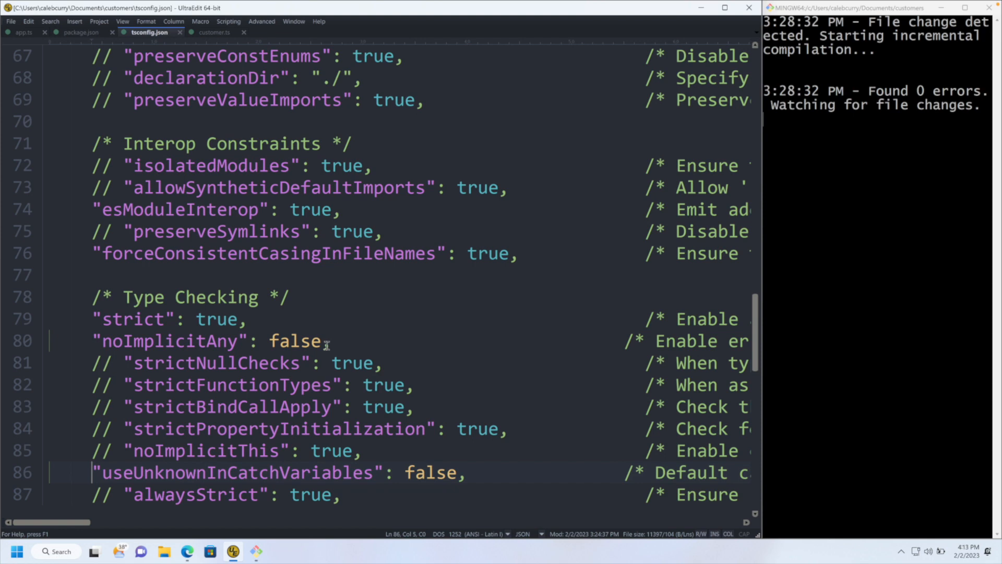
{"action": "key", "text": "Delete"}
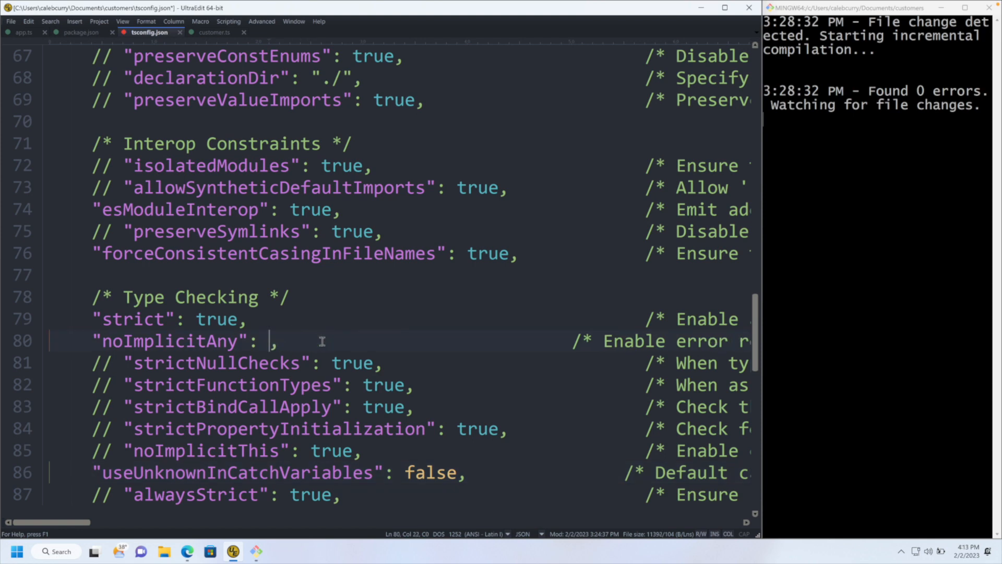
{"action": "type", "text": "true"}
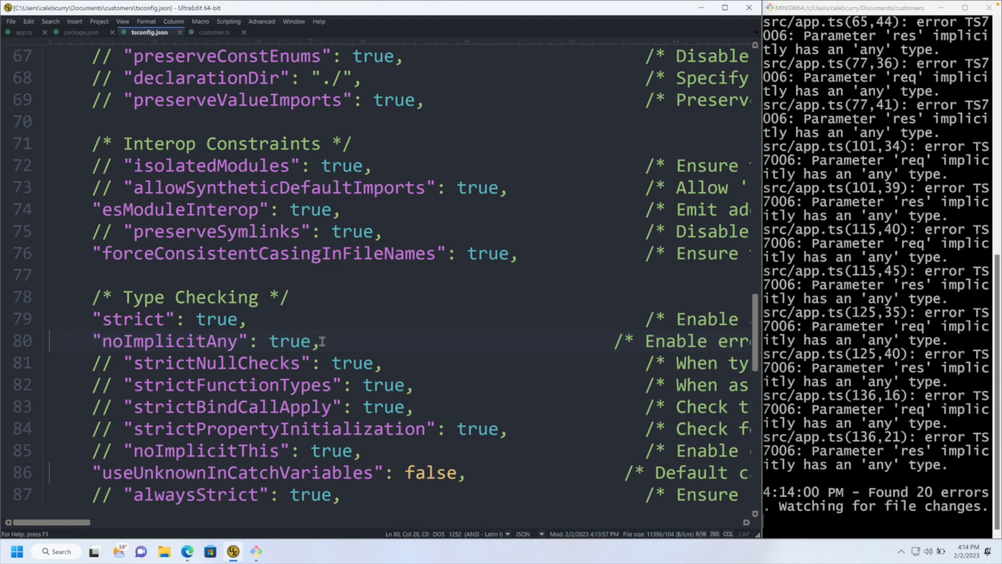
{"action": "double_click", "coordinate": [224, 341]}
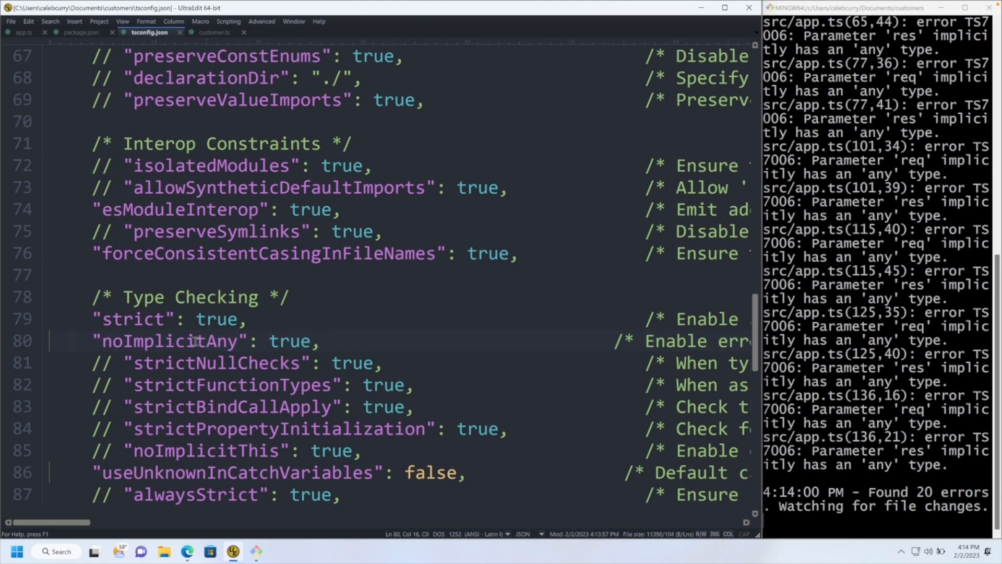
{"action": "double_click", "coordinate": [163, 341]}
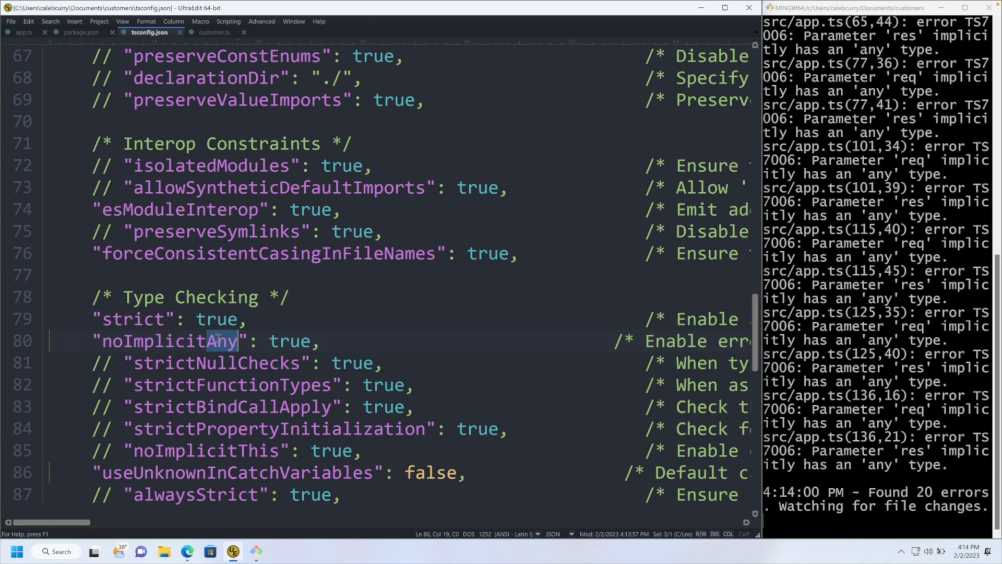
{"action": "mouse_move", "coordinate": [246, 341]}
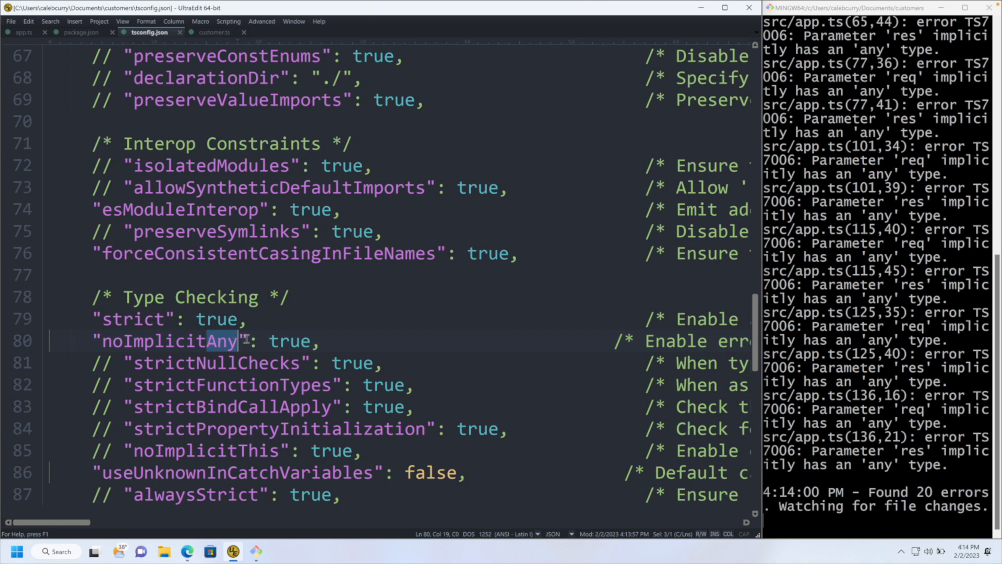
{"action": "mouse_move", "coordinate": [362, 344]}
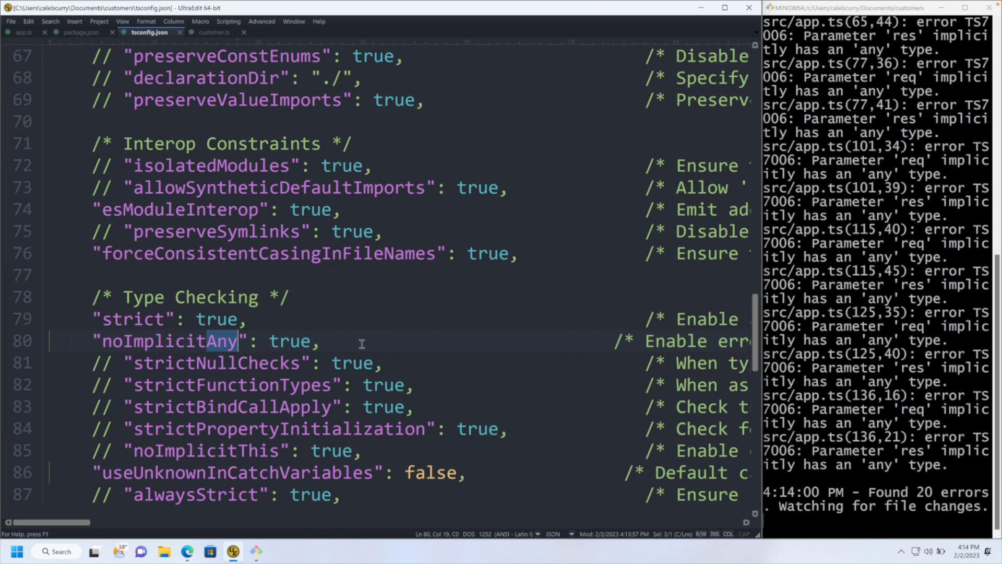
{"action": "mouse_move", "coordinate": [880, 123]}
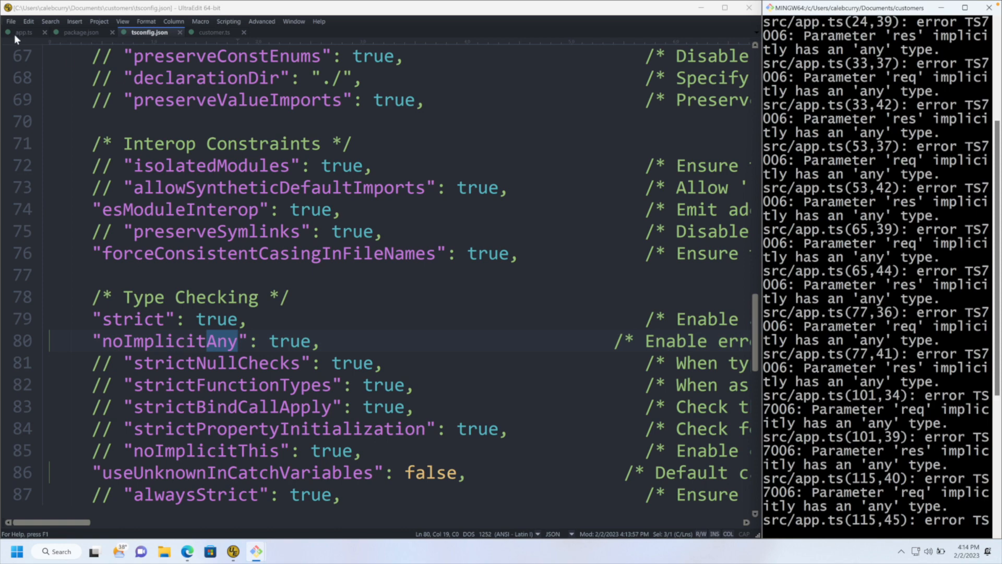
Step: Return to the app.ts file with the Express and Mongoose setup code
{"action": "left_click", "coordinate": [24, 32]}
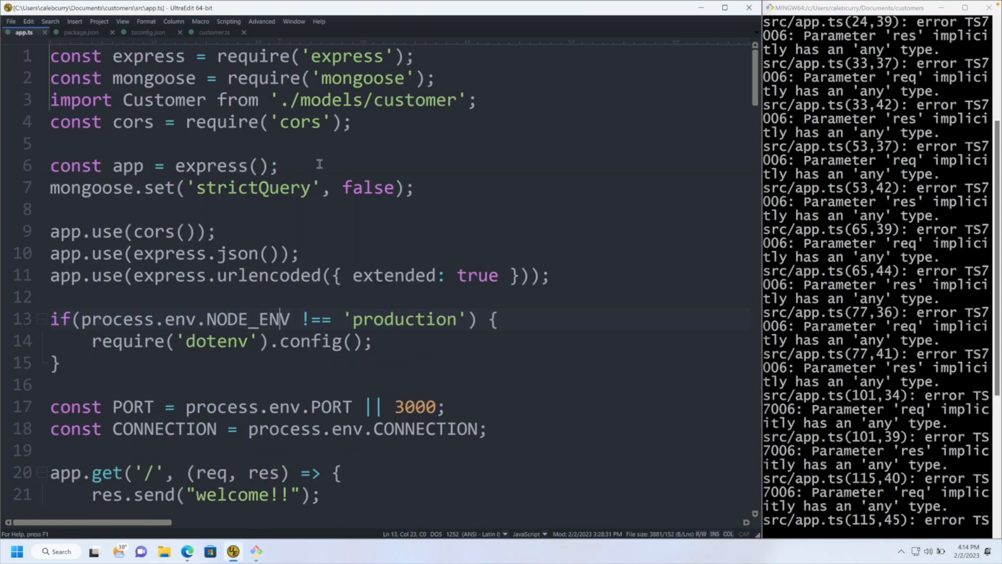
{"action": "mouse_move", "coordinate": [375, 162]}
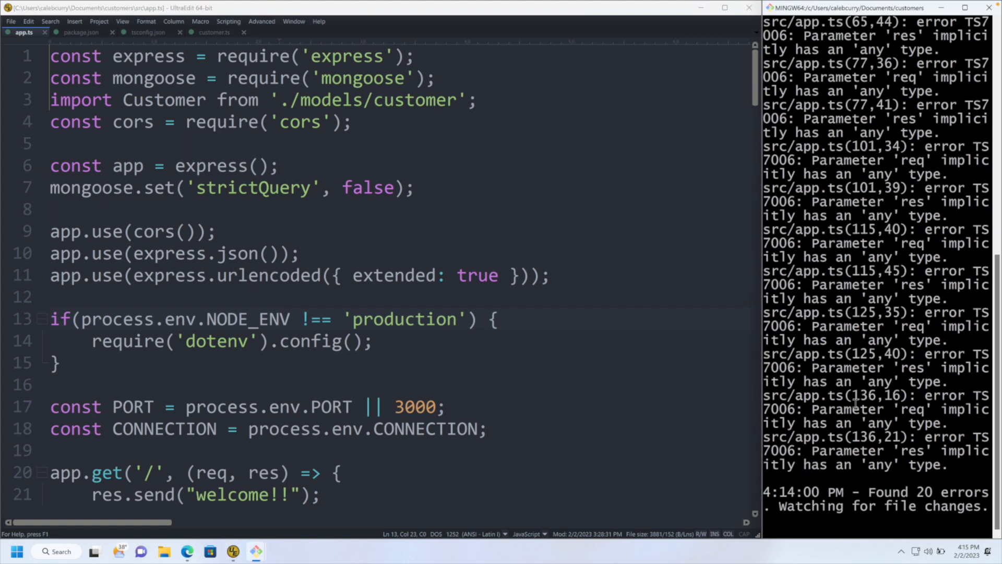
{"action": "key", "text": "ctrl+c"}
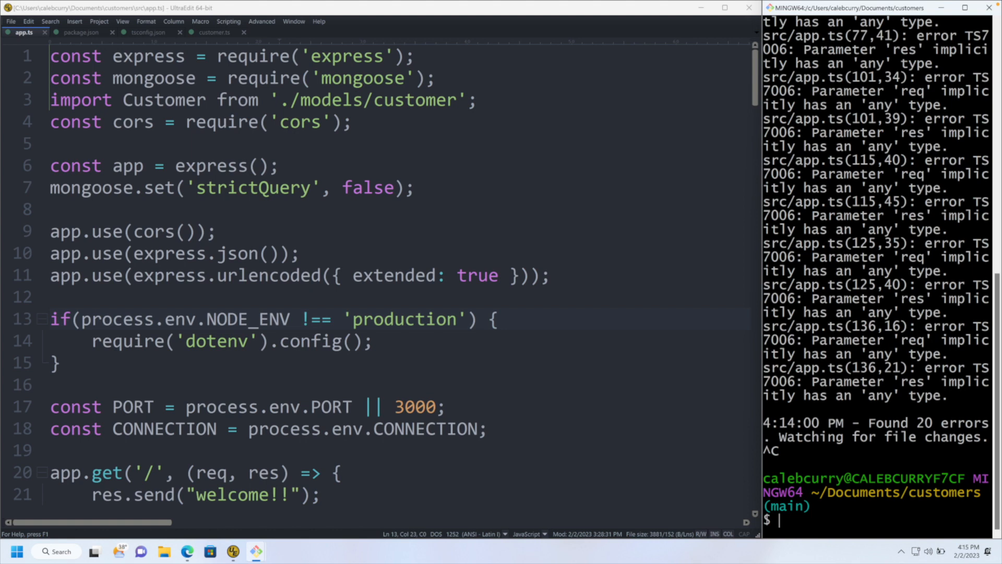
{"action": "type", "text": "npm install"}
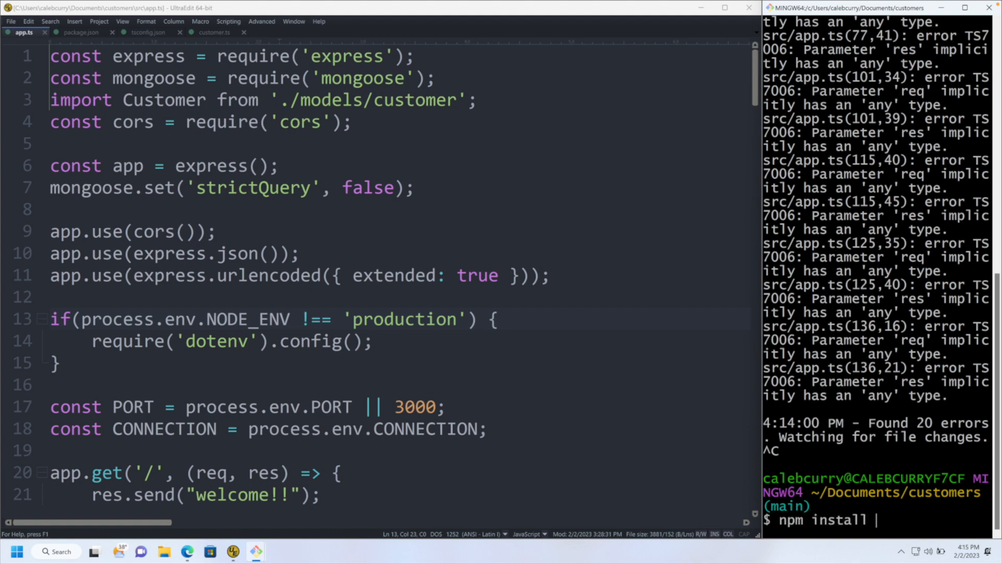
{"action": "type", "text": "@types/express"}
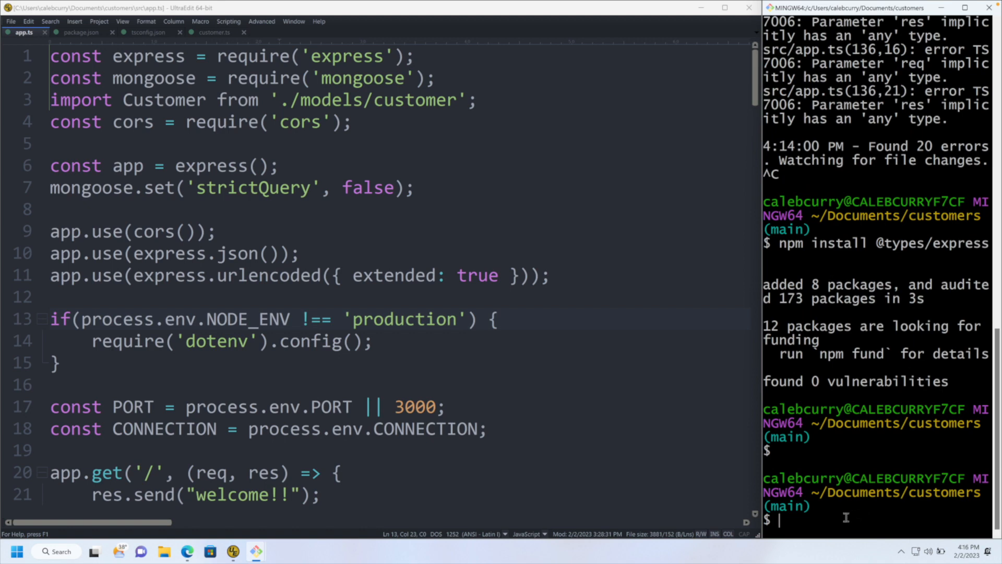
{"action": "left_click", "coordinate": [239, 100]}
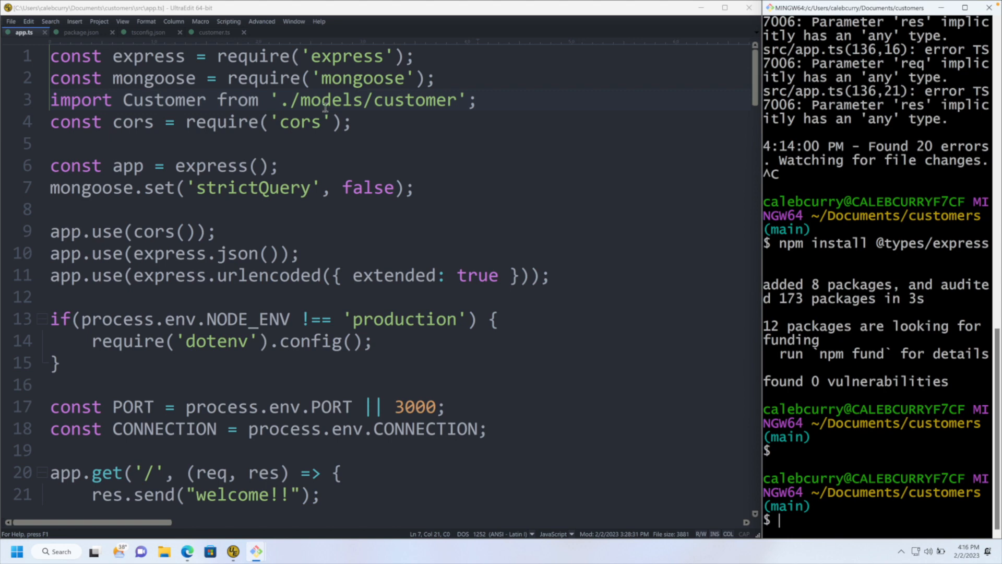
{"action": "mouse_move", "coordinate": [401, 123]}
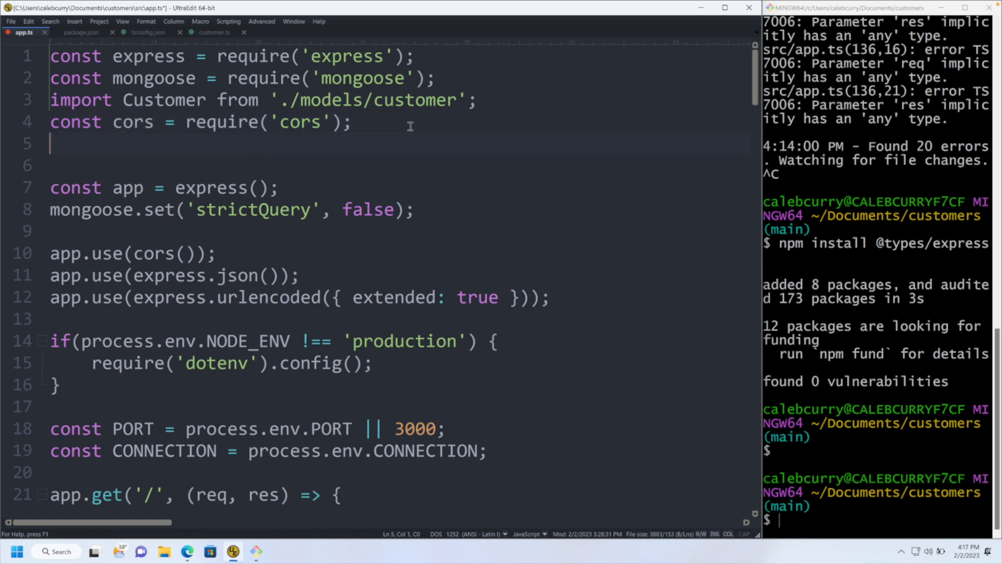
Step: Add line 5: import { Request, Response } from 'express'; below the cors require
{"action": "type", "text": "import {"}
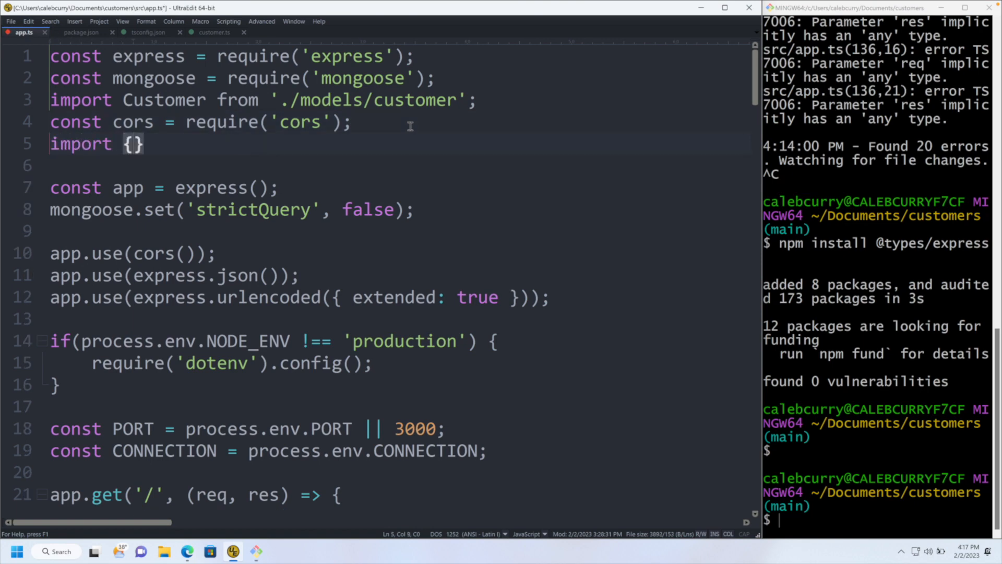
{"action": "type", "text": "Request"}
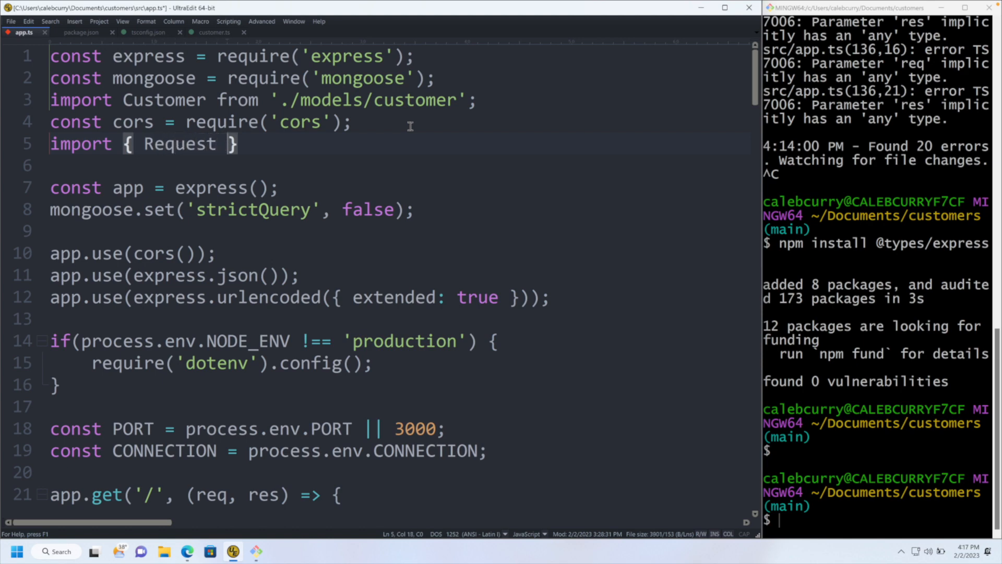
{"action": "type", "text": ", Response"}
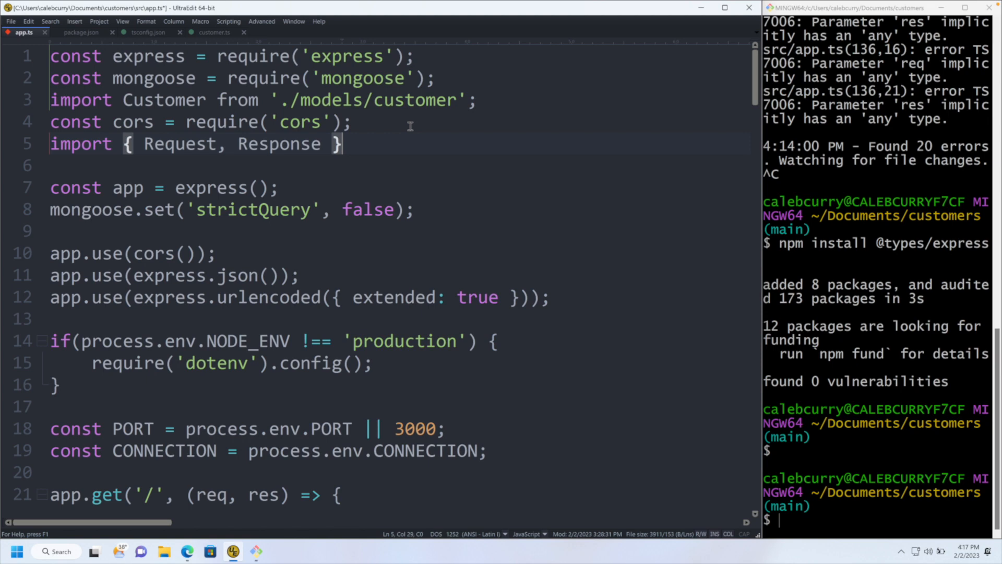
{"action": "type", "text": "from ''"}
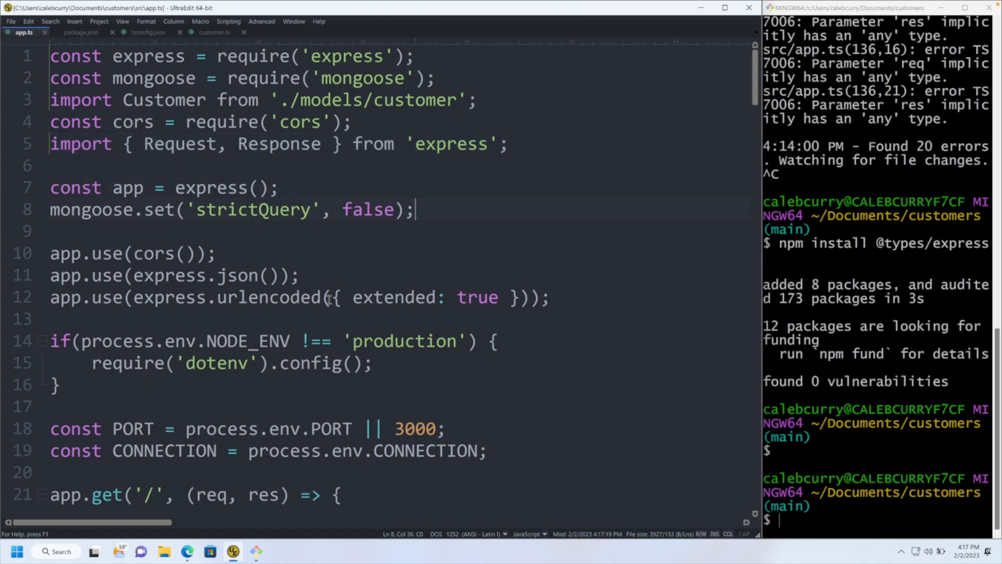
{"action": "left_click", "coordinate": [51, 472]}
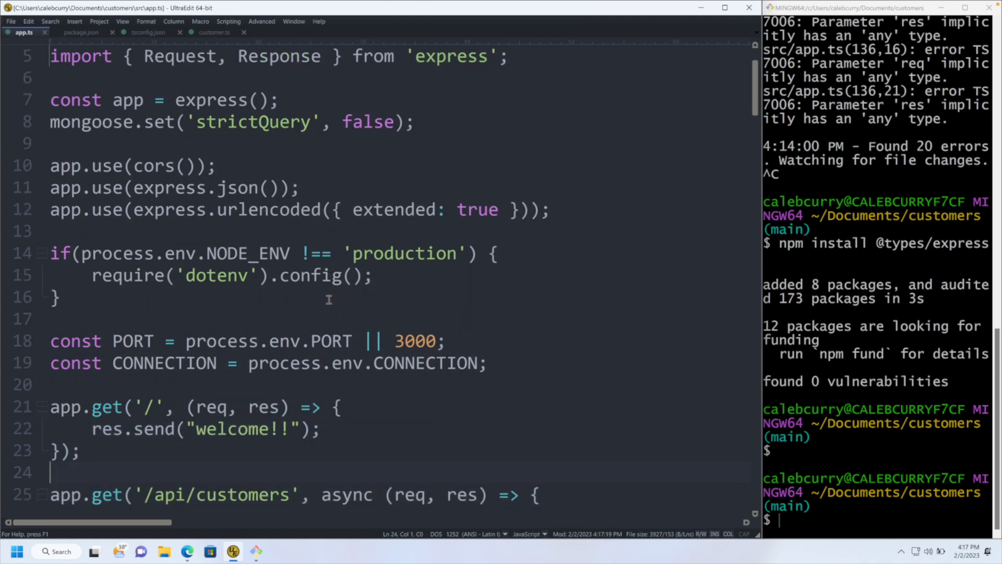
Step: Type req as Request and res as Response in the first customer-by-id handlers
{"action": "left_click", "coordinate": [258, 408]}
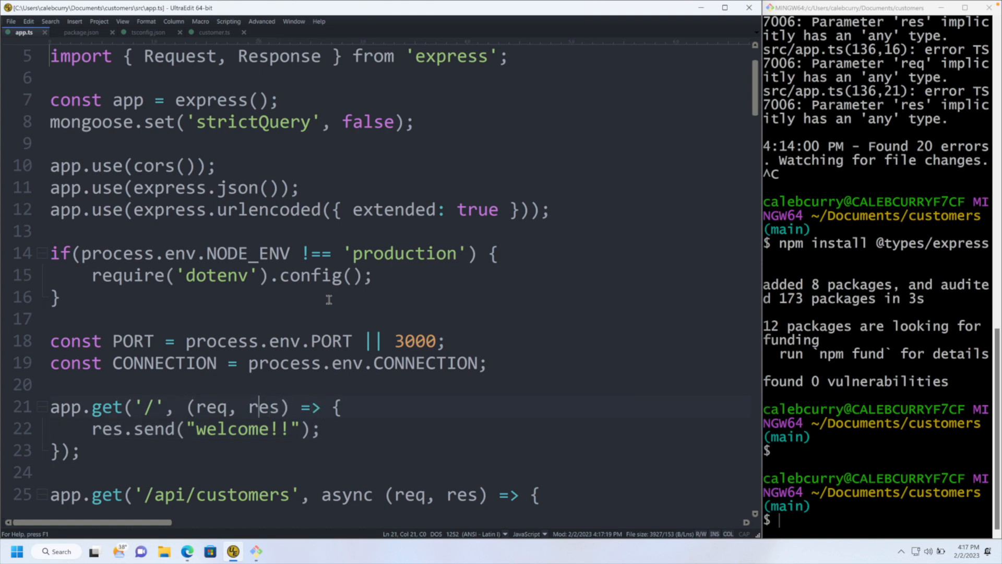
{"action": "type", "text": ":"}
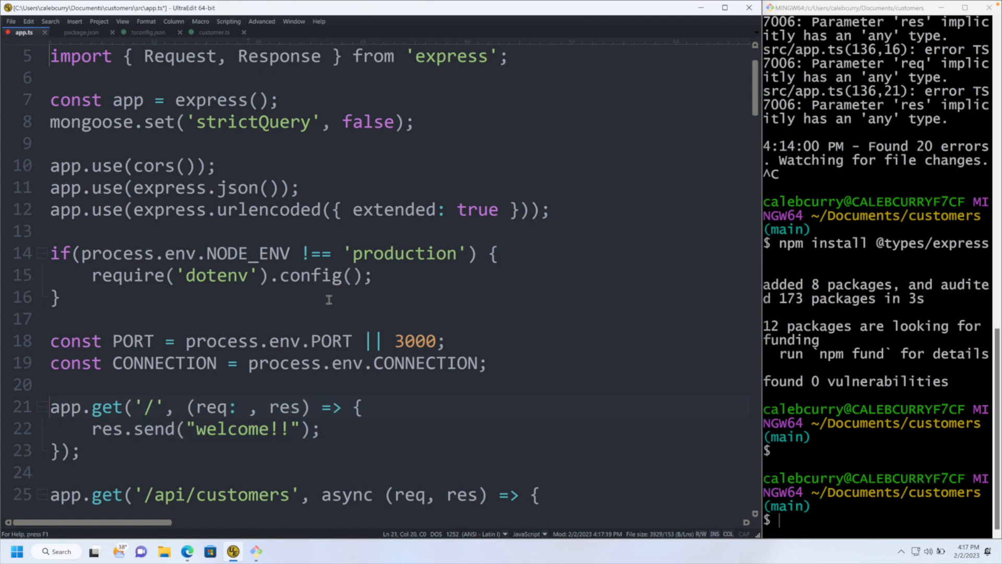
{"action": "type", "text": "Request"}
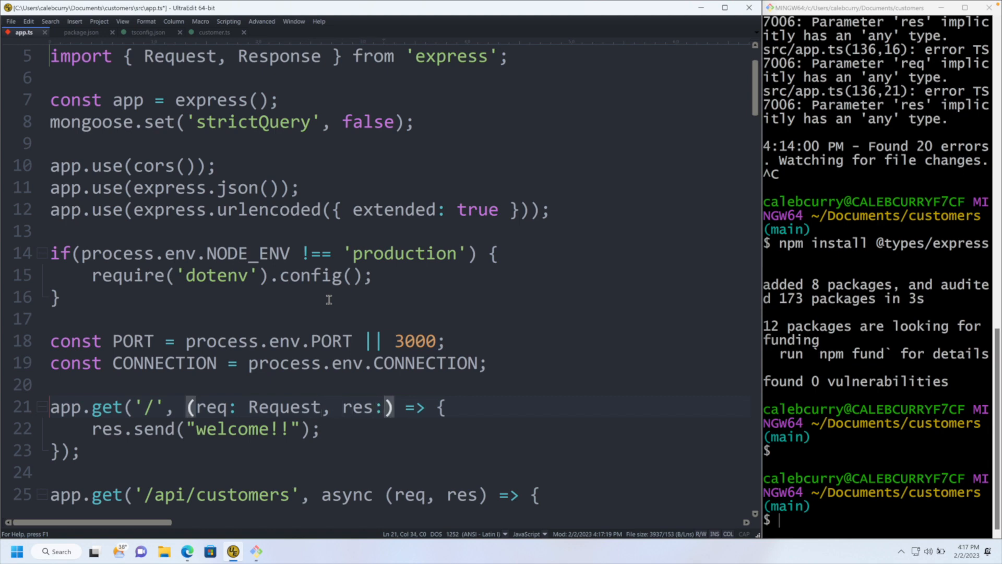
{"action": "type", "text": "Response"}
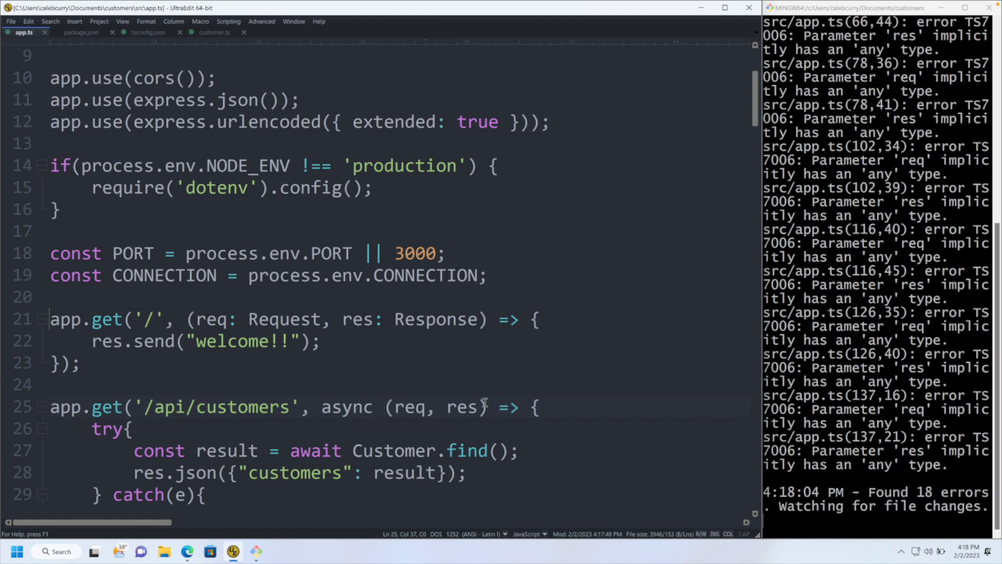
{"action": "type", "text": ": Request"}
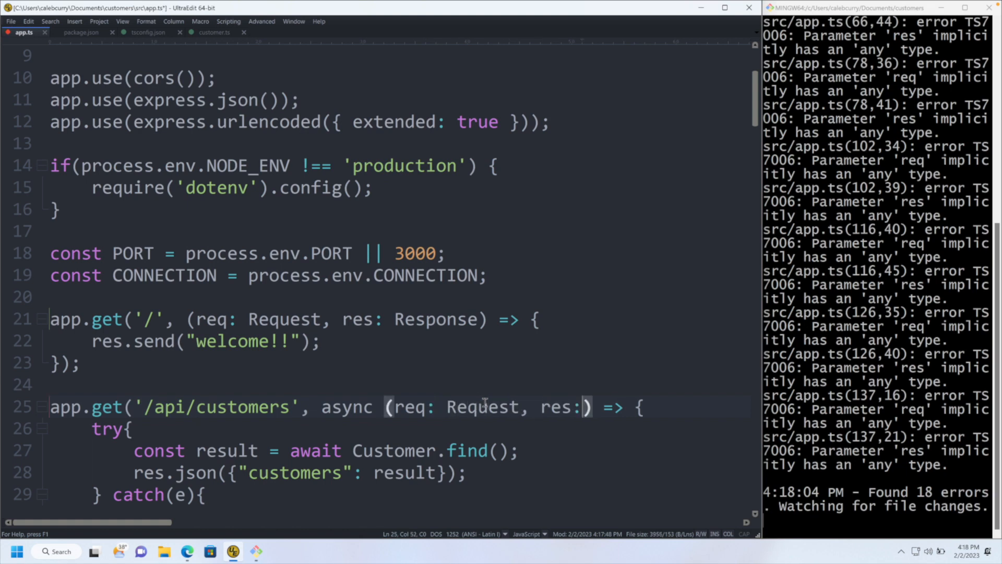
{"action": "type", "text": "Response"}
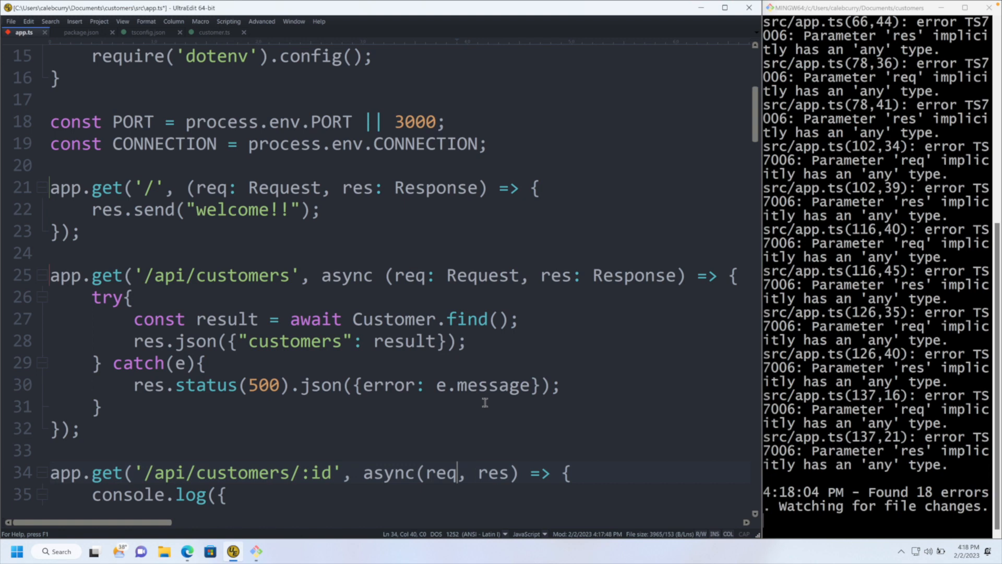
{"action": "type", "text": ": Reque"}
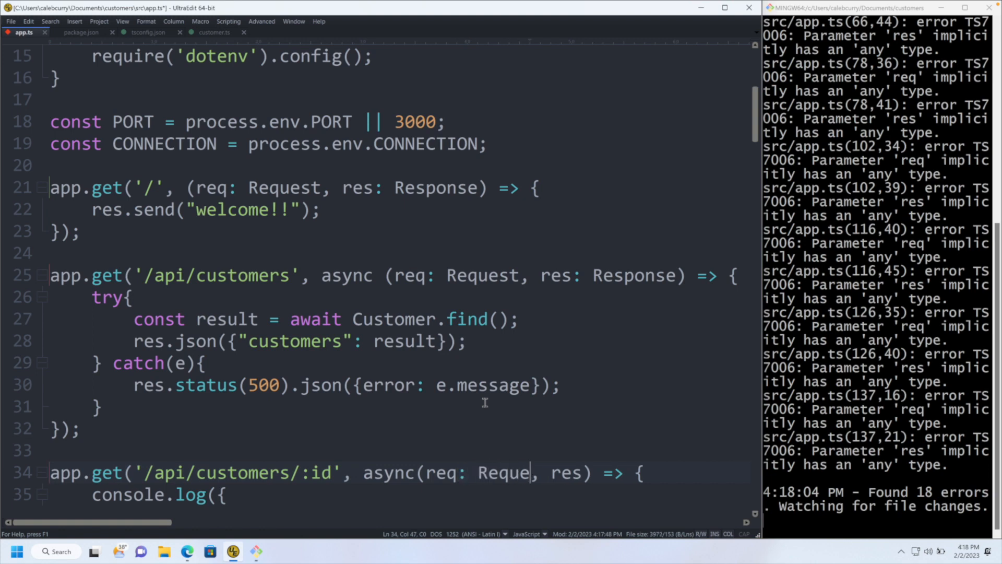
{"action": "type", "text": "st, res:"}
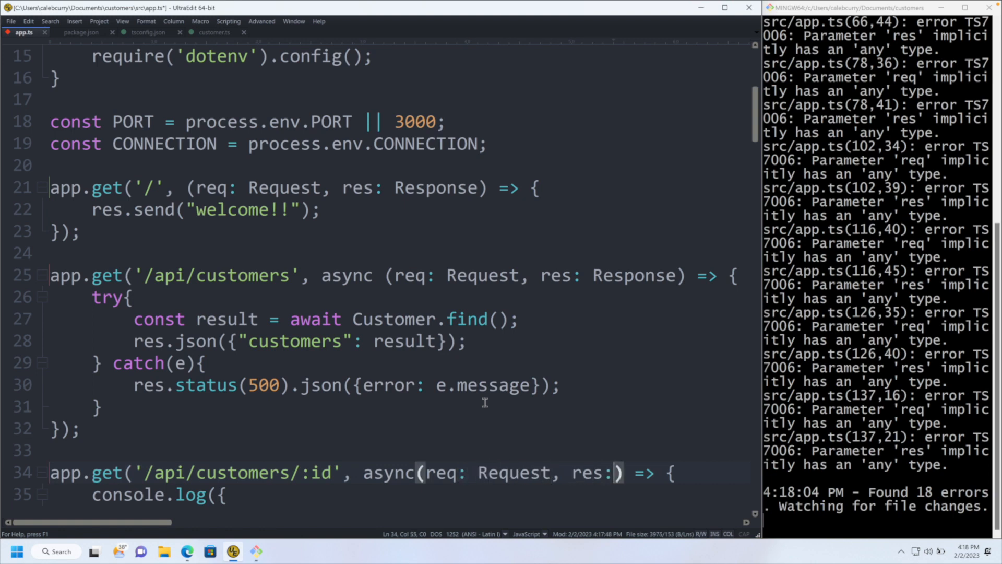
{"action": "type", "text": "Response"}
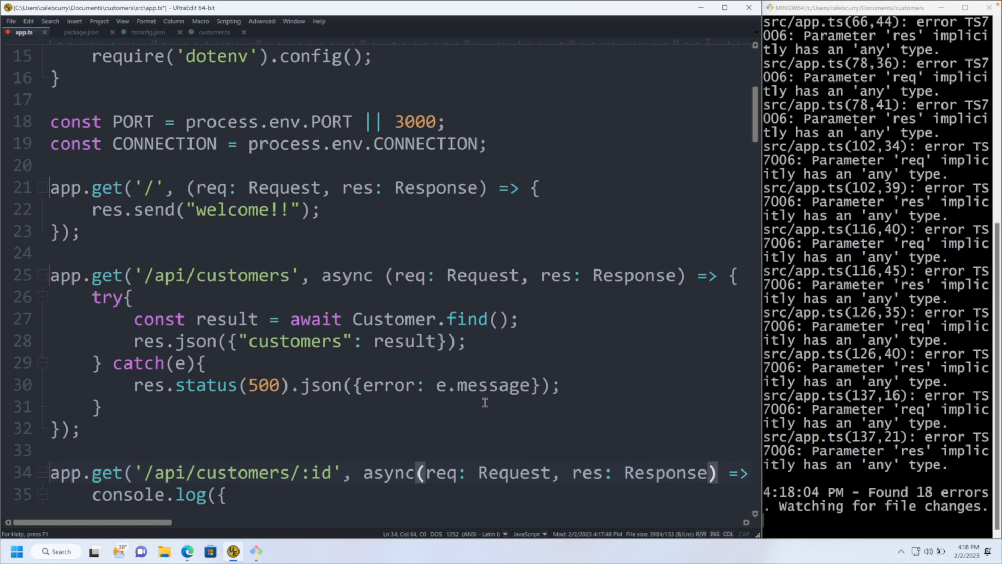
Step: Add Request and Response types to the remaining handlers, including PATCH '/api/orders/:id'
{"action": "scroll", "scroll_direction": "down", "scroll_amount": 3}
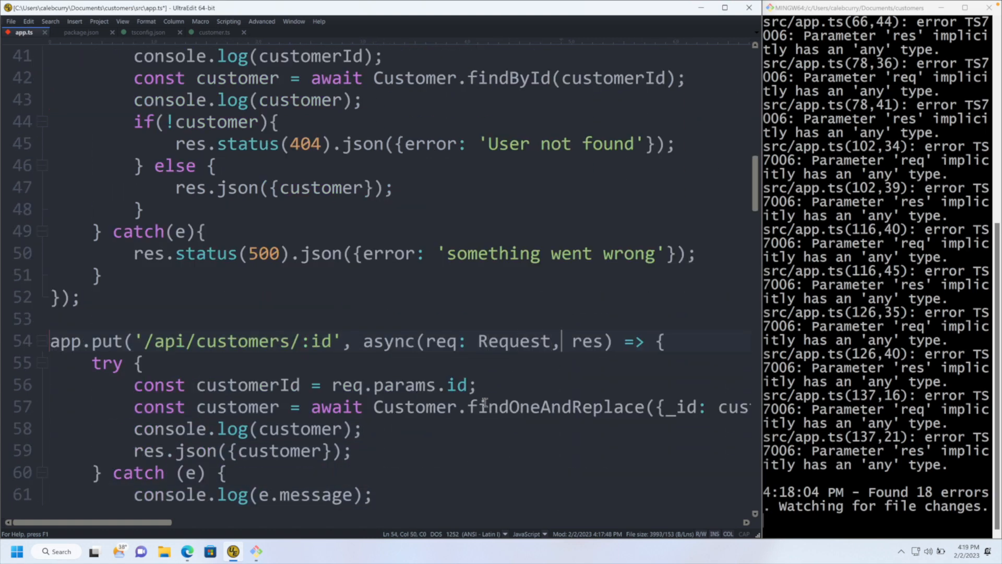
{"action": "type", "text": ":"}
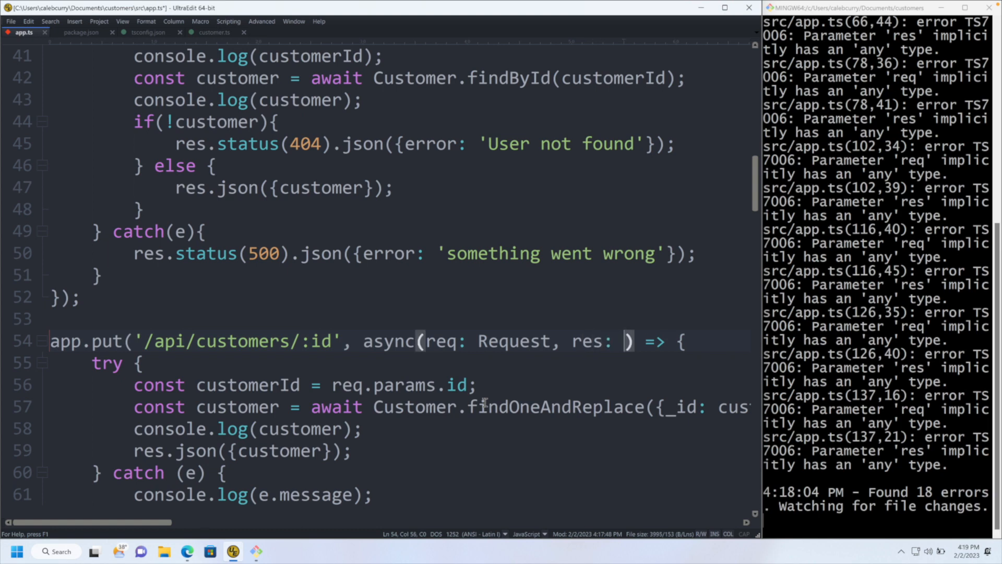
{"action": "type", "text": "Respons"}
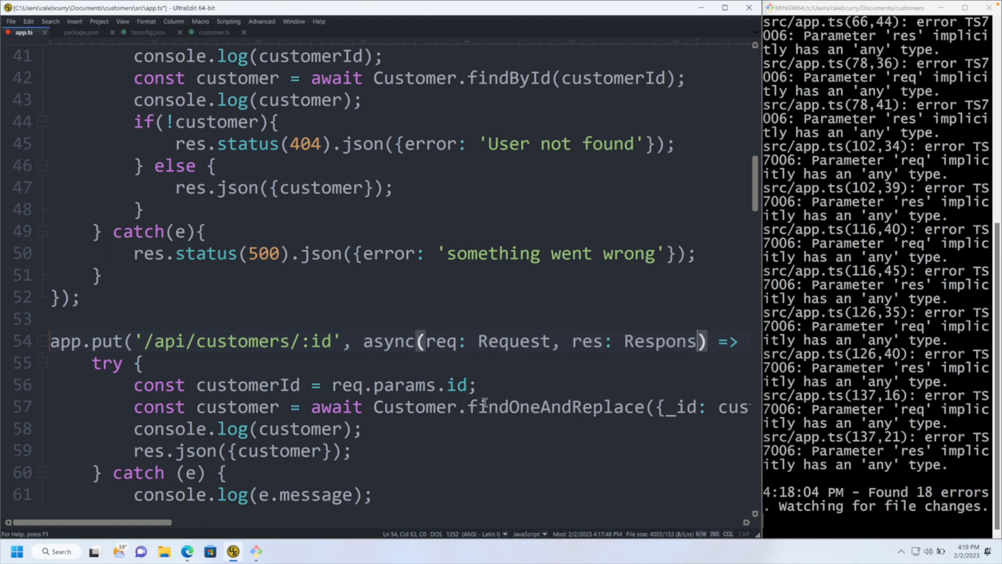
{"action": "type", "text": "e"}
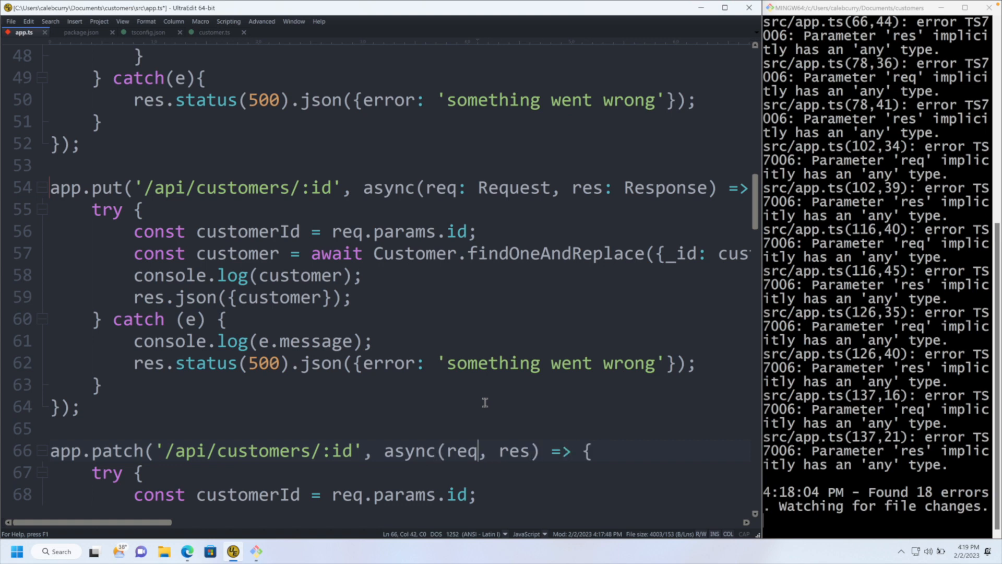
{"action": "type", "text": ":"}
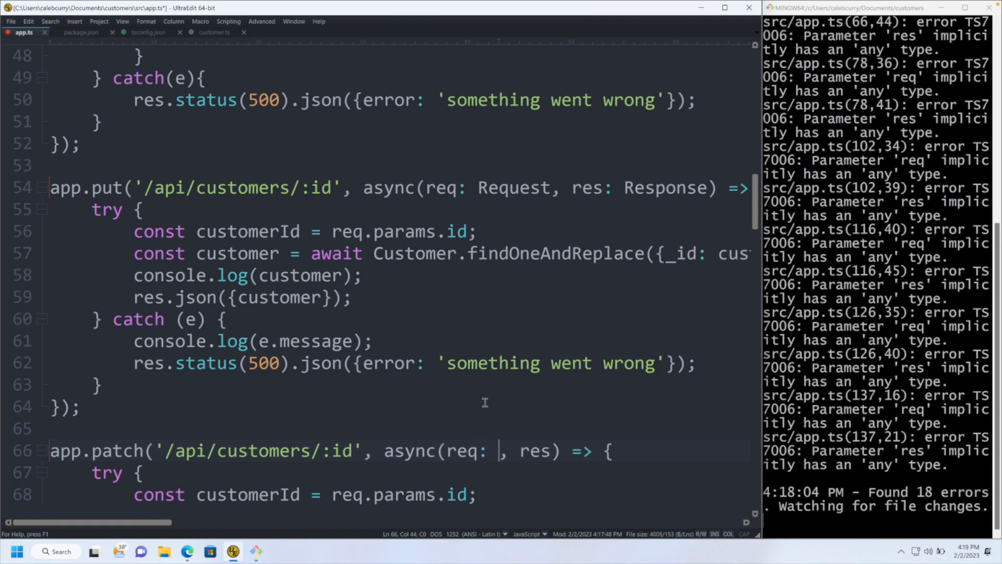
{"action": "type", "text": "Request"}
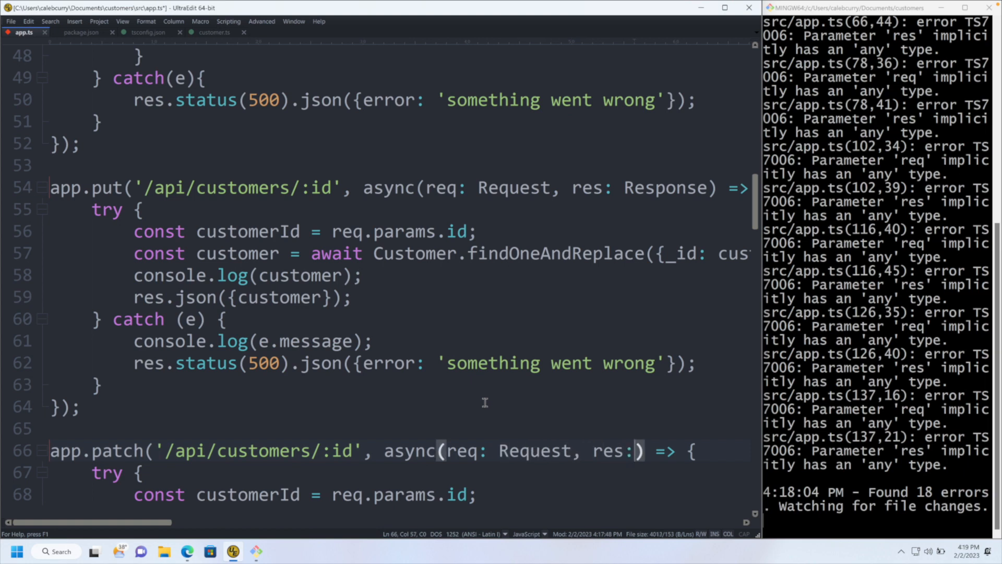
{"action": "type", "text": "Response"}
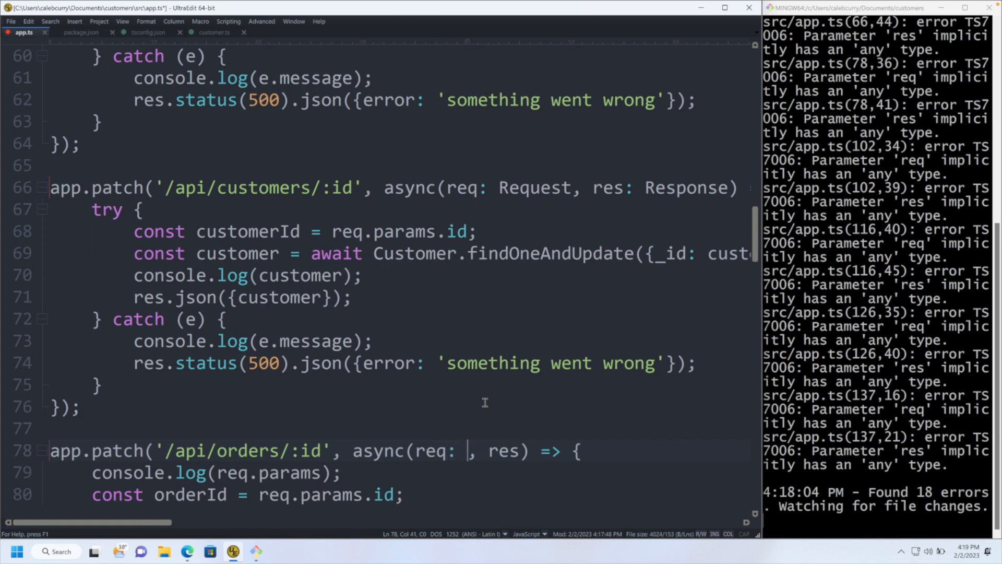
{"action": "type", "text": "Request"}
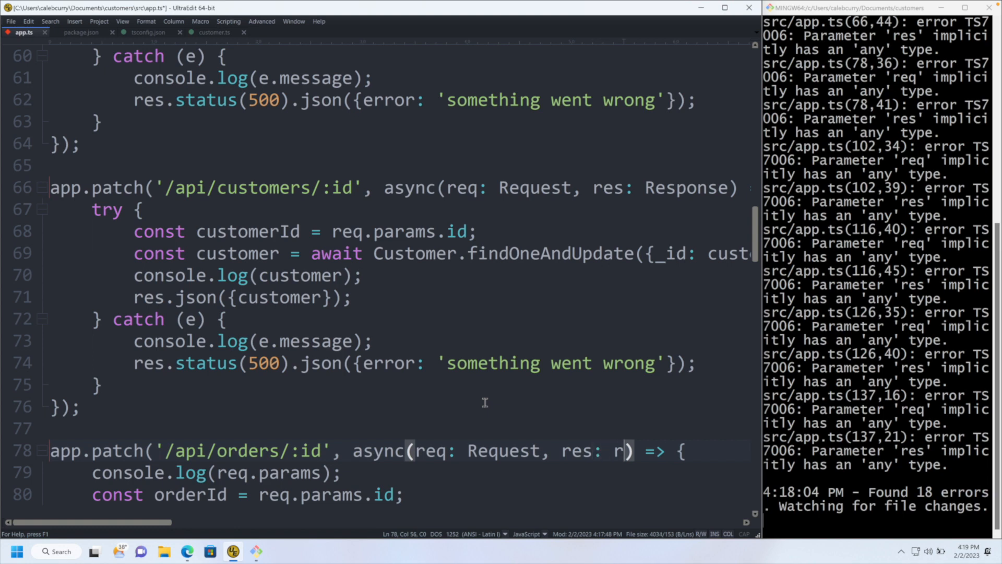
{"action": "type", "text": "e"}
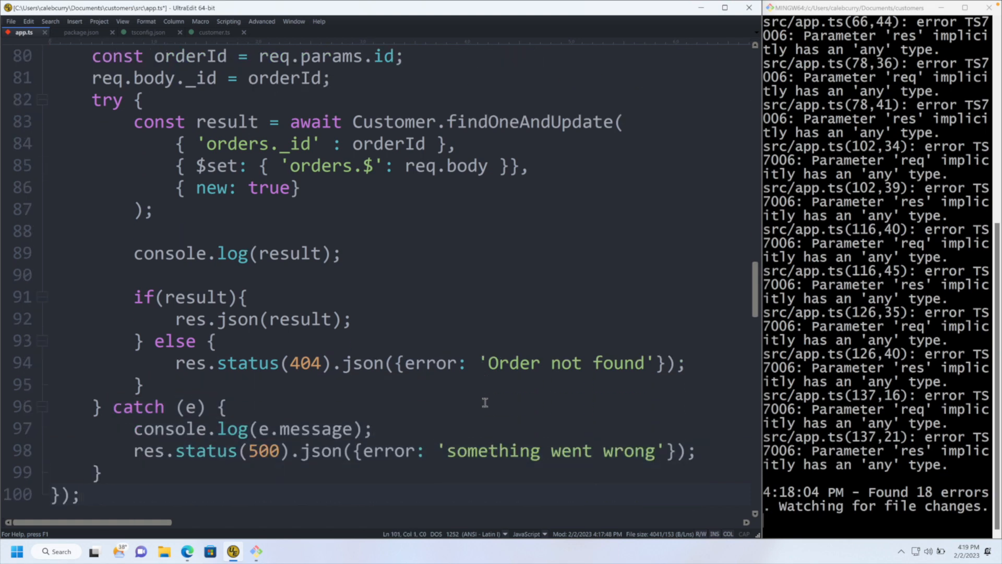
Step: Type req and res as Request and Response in the GET '/api/orders/:id' handler
{"action": "scroll", "scroll_direction": "down", "scroll_amount": 3}
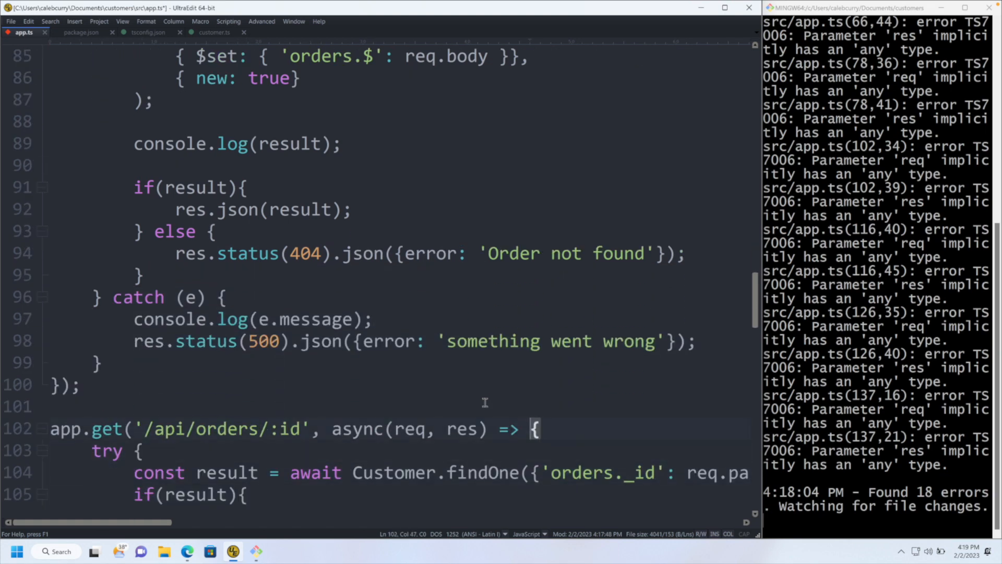
{"action": "left_click", "coordinate": [425, 428]}
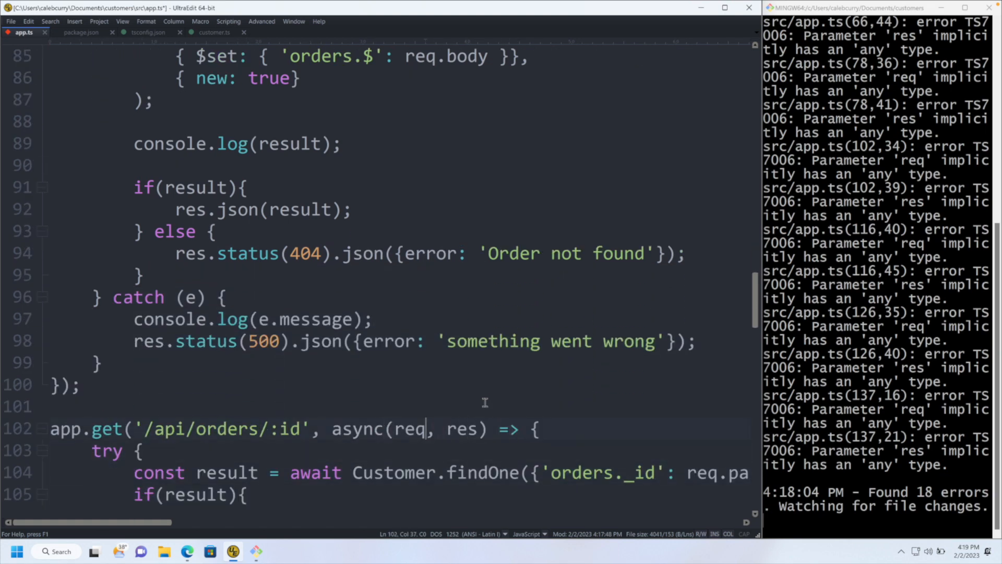
{"action": "type", "text": ":"}
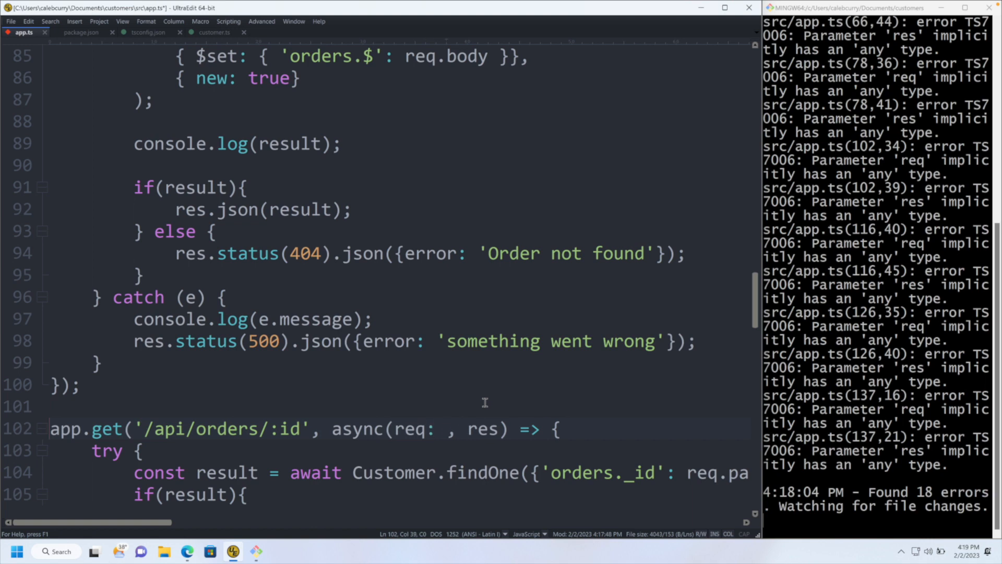
{"action": "type", "text": "Re"}
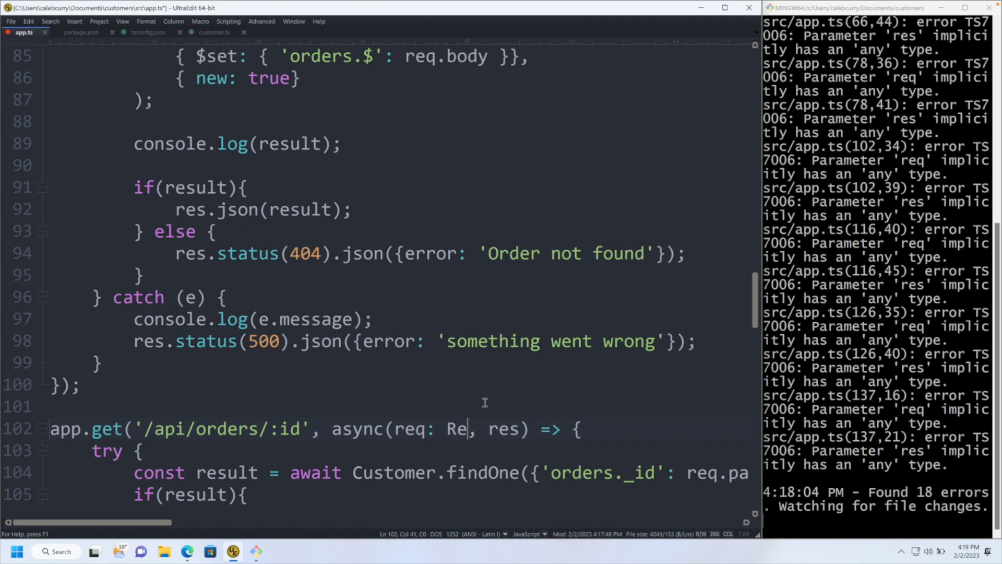
{"action": "type", "text": "quest"}
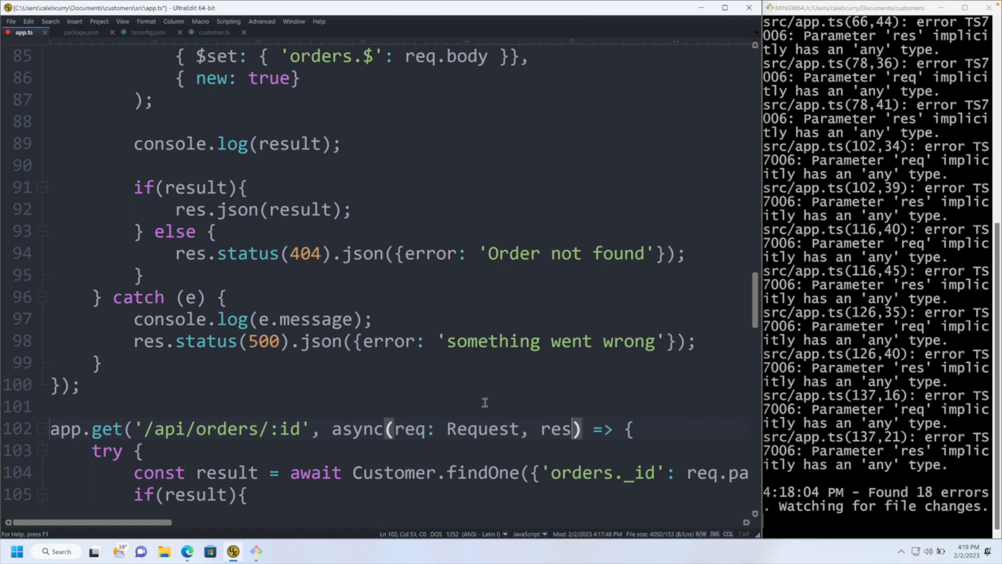
{"action": "type", "text": ": Response"}
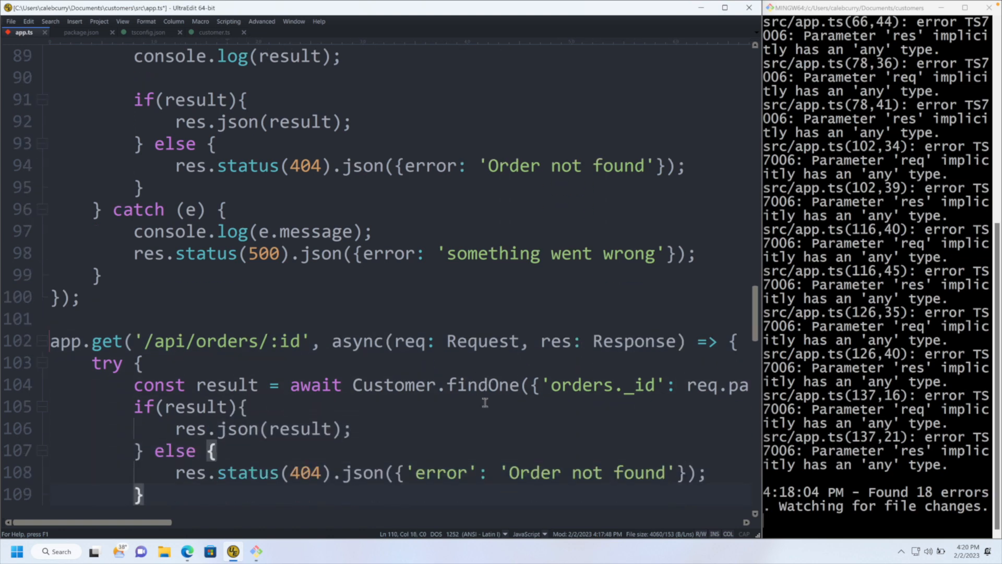
Step: Add Request and Response types to the DELETE customer and POST customers handlers
{"action": "scroll", "scroll_direction": "down", "scroll_amount": 3}
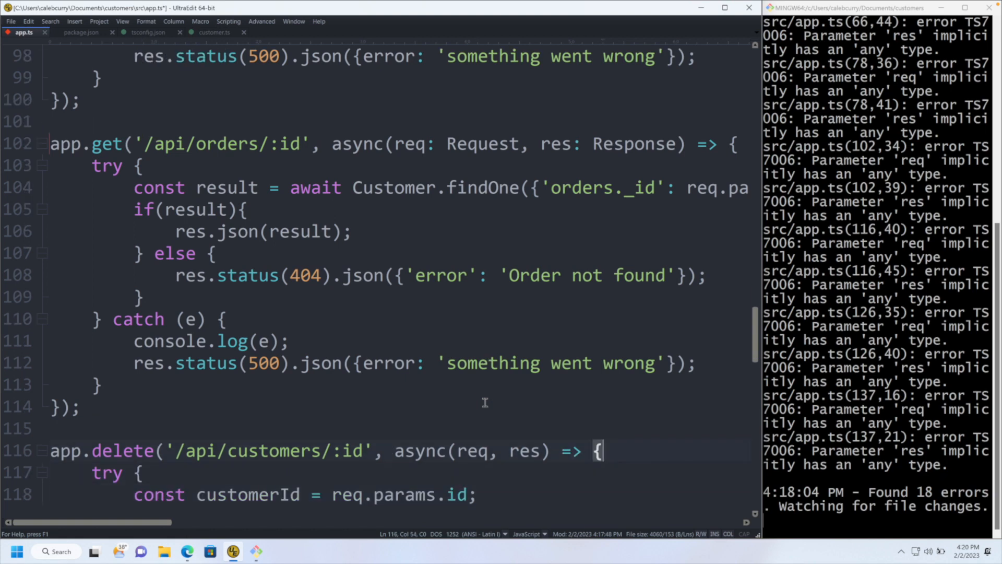
{"action": "left_click", "coordinate": [488, 451]}
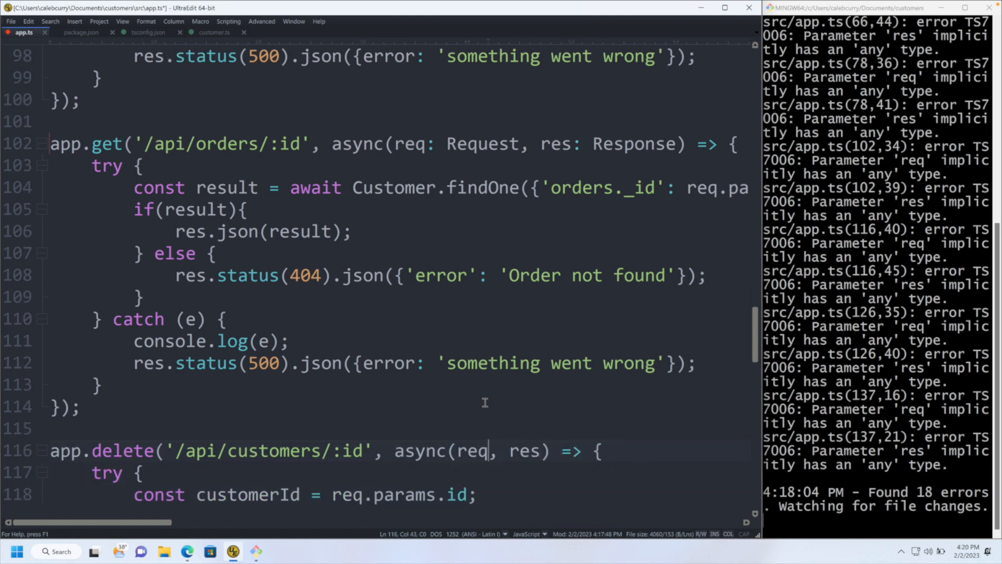
{"action": "type", "text": ": Request"}
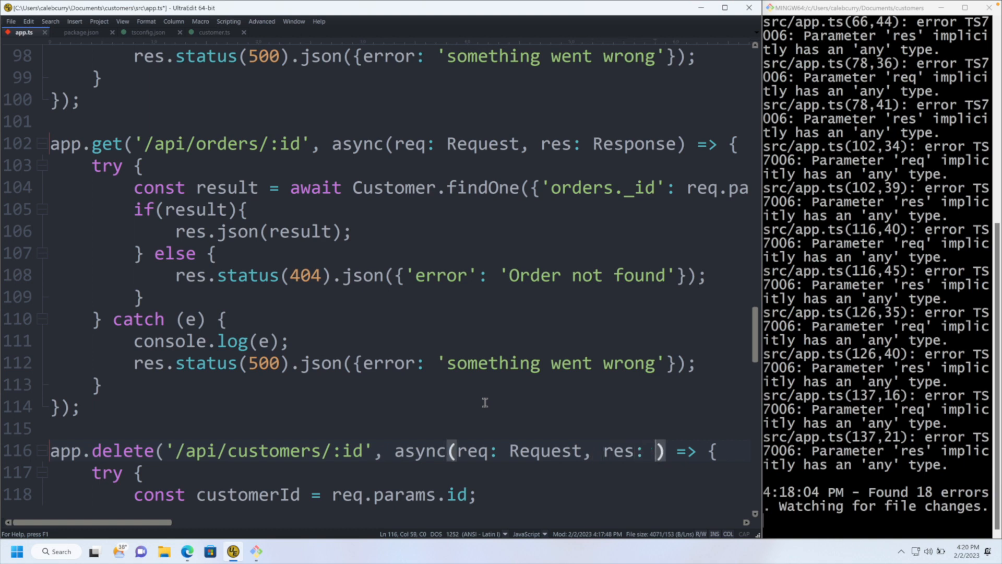
{"action": "type", "text": "Response"}
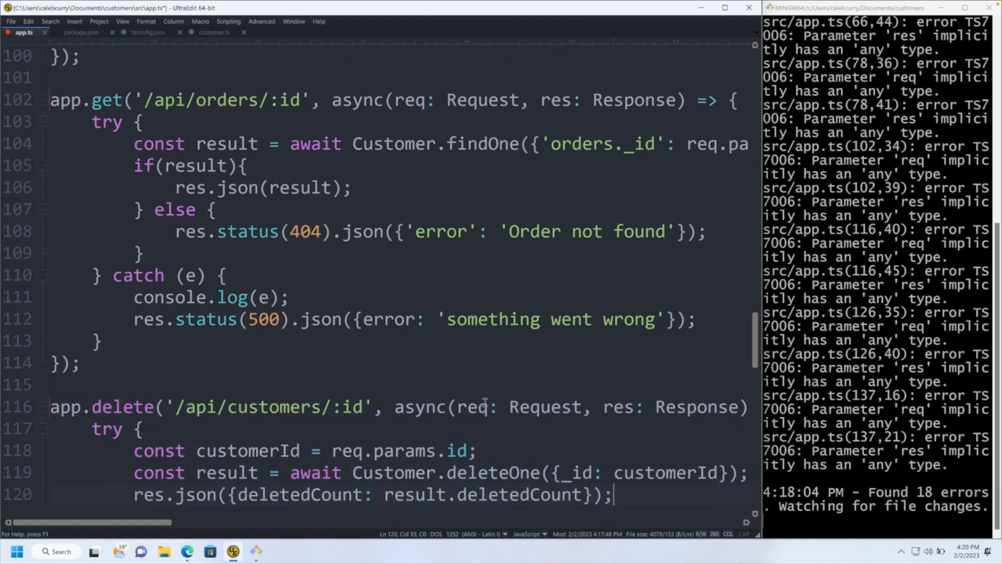
{"action": "scroll", "scroll_direction": "down", "scroll_amount": 3}
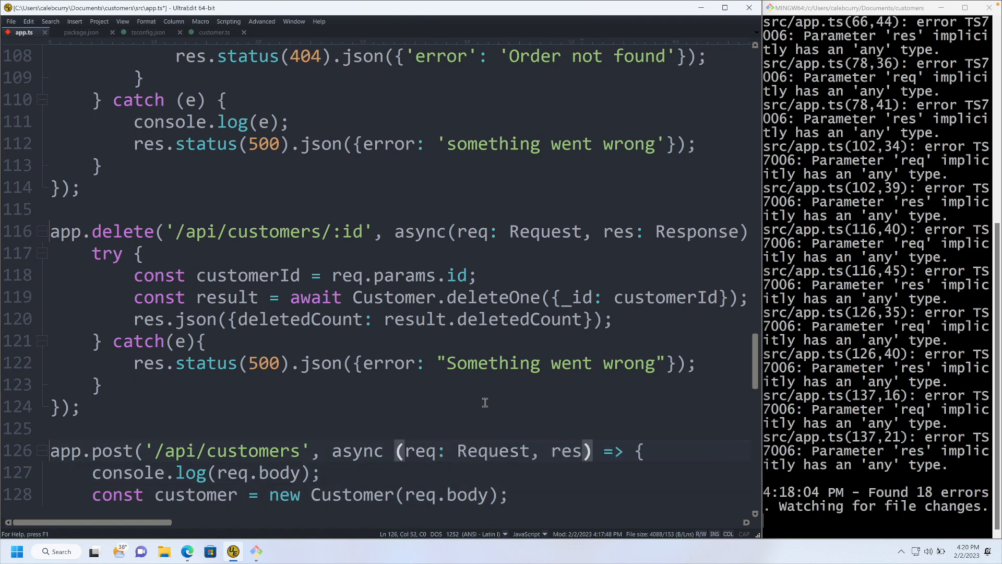
{"action": "type", "text": ": Response"}
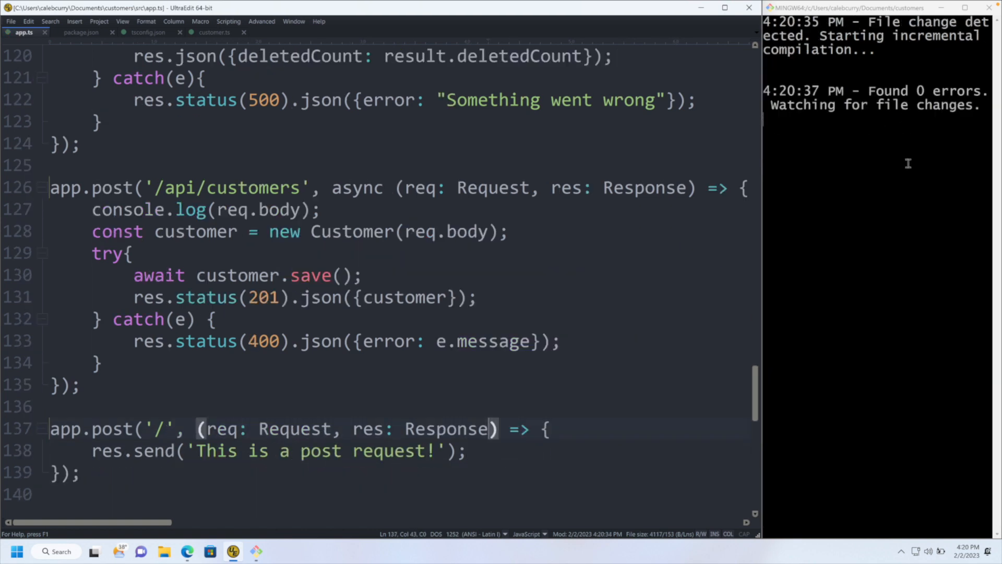
Step: Add console.log(req.tacos); to the POST '/api/customers' handler, triggering TS2339
{"action": "type", "text": "console.log();"}
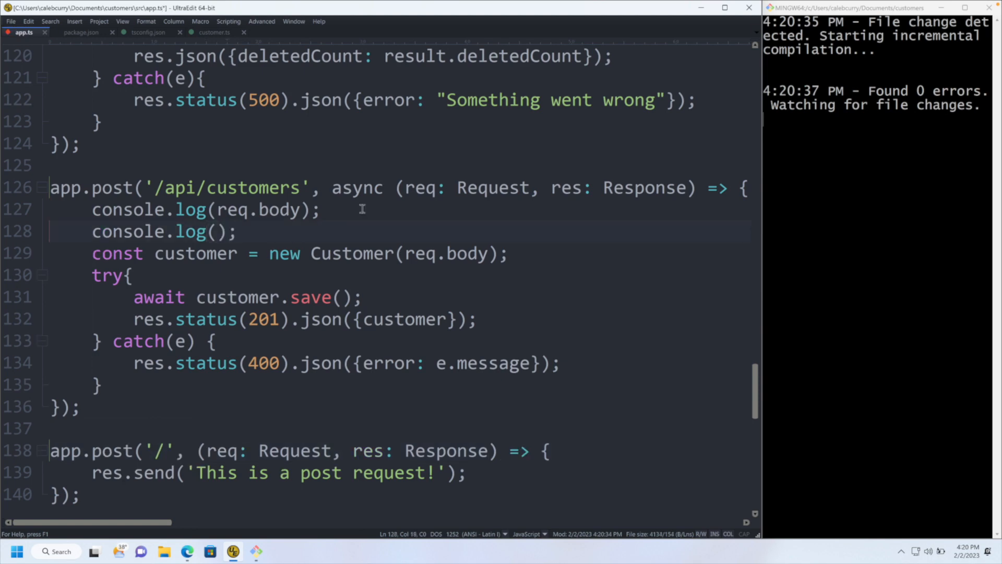
{"action": "type", "text": "req."}
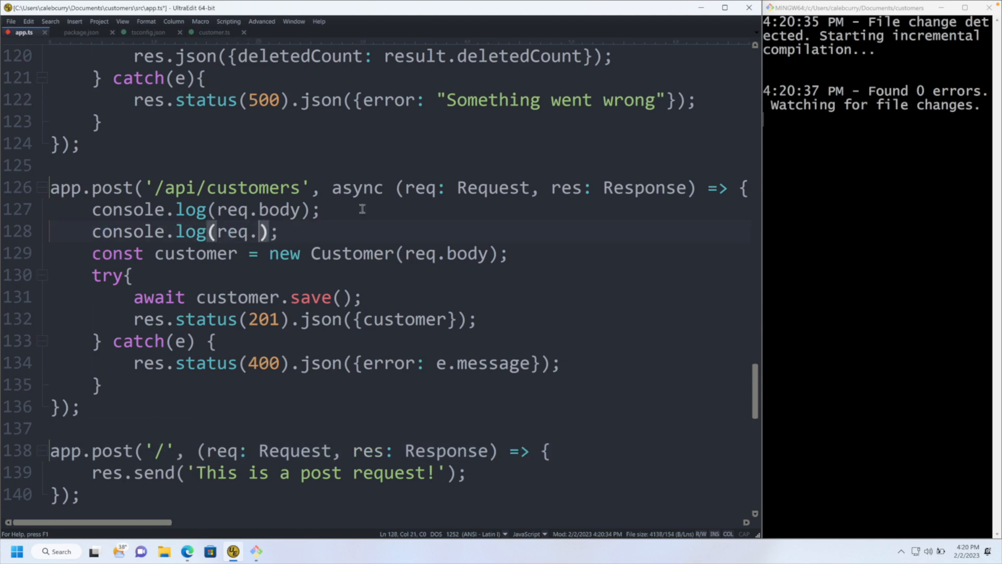
{"action": "type", "text": "tacos"}
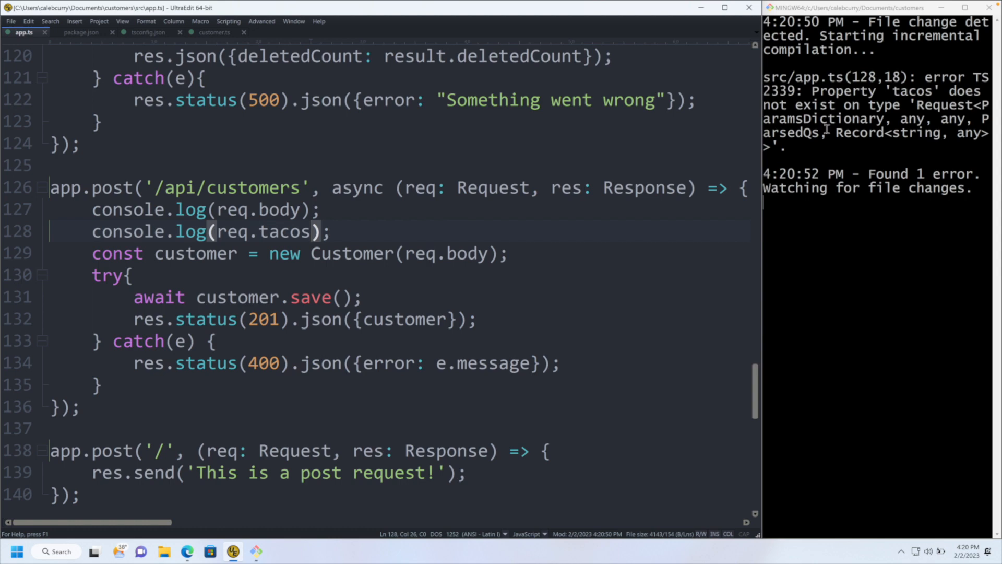